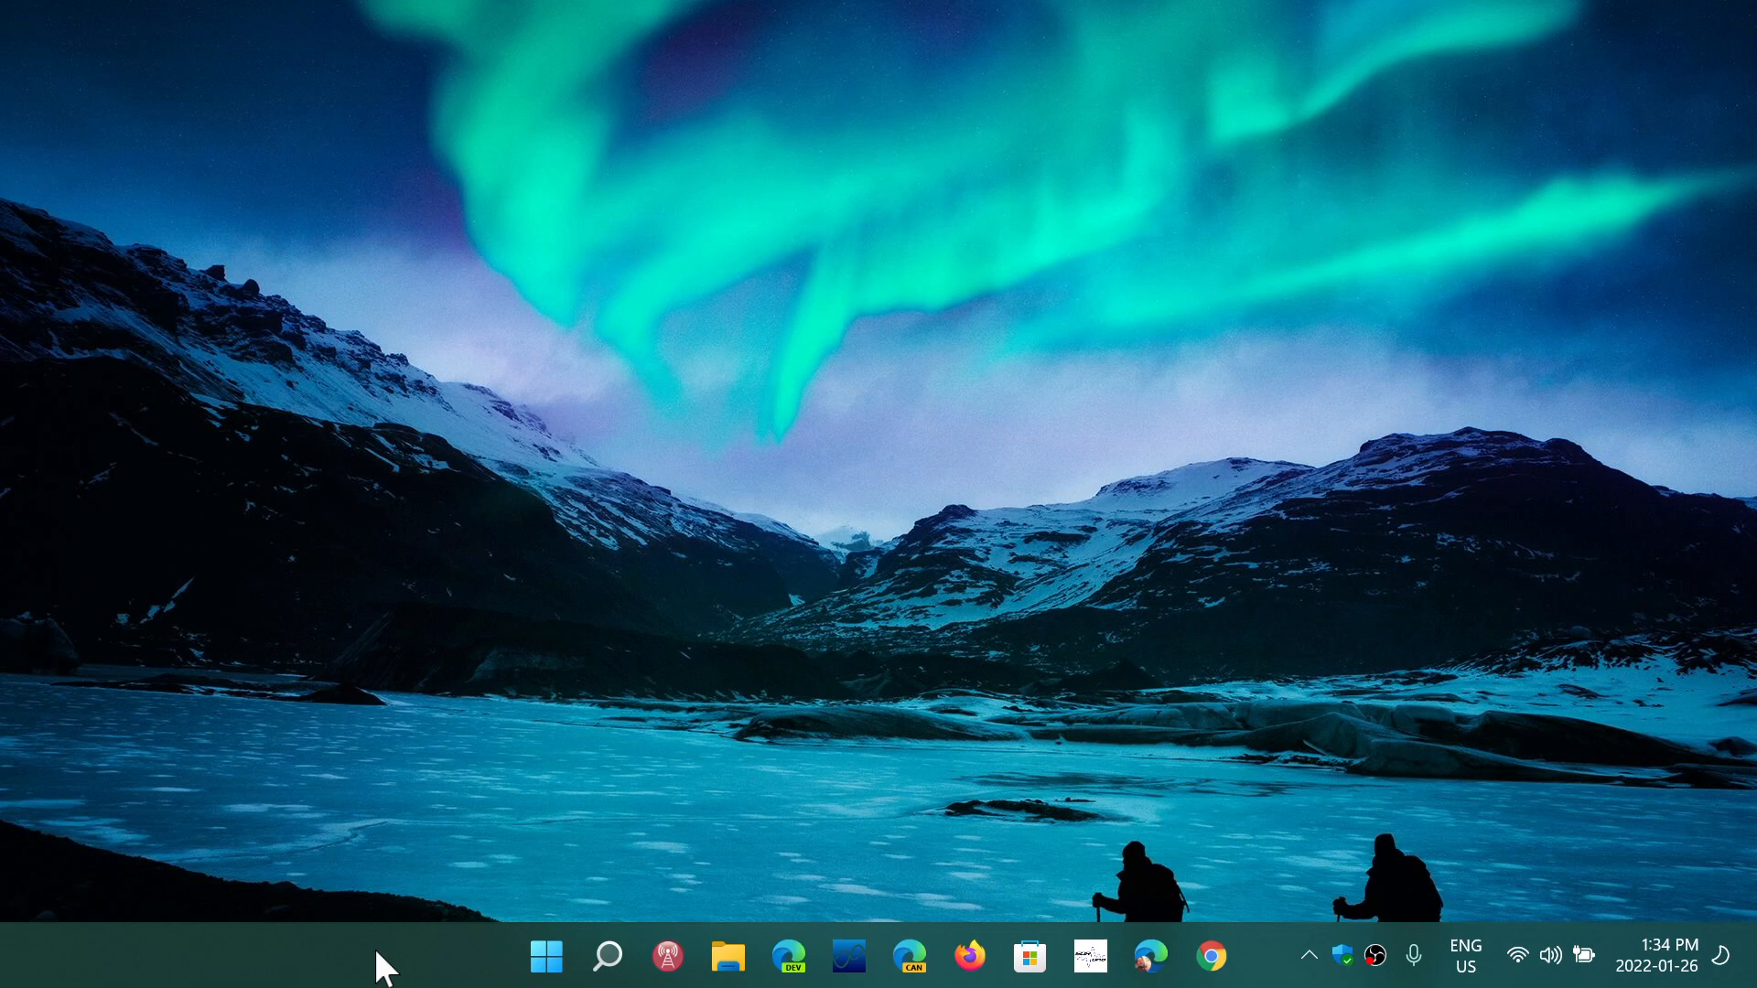
Open the Start menu to show pinned apps and recommended files
{"action": "left_click", "coordinate": [545, 955]}
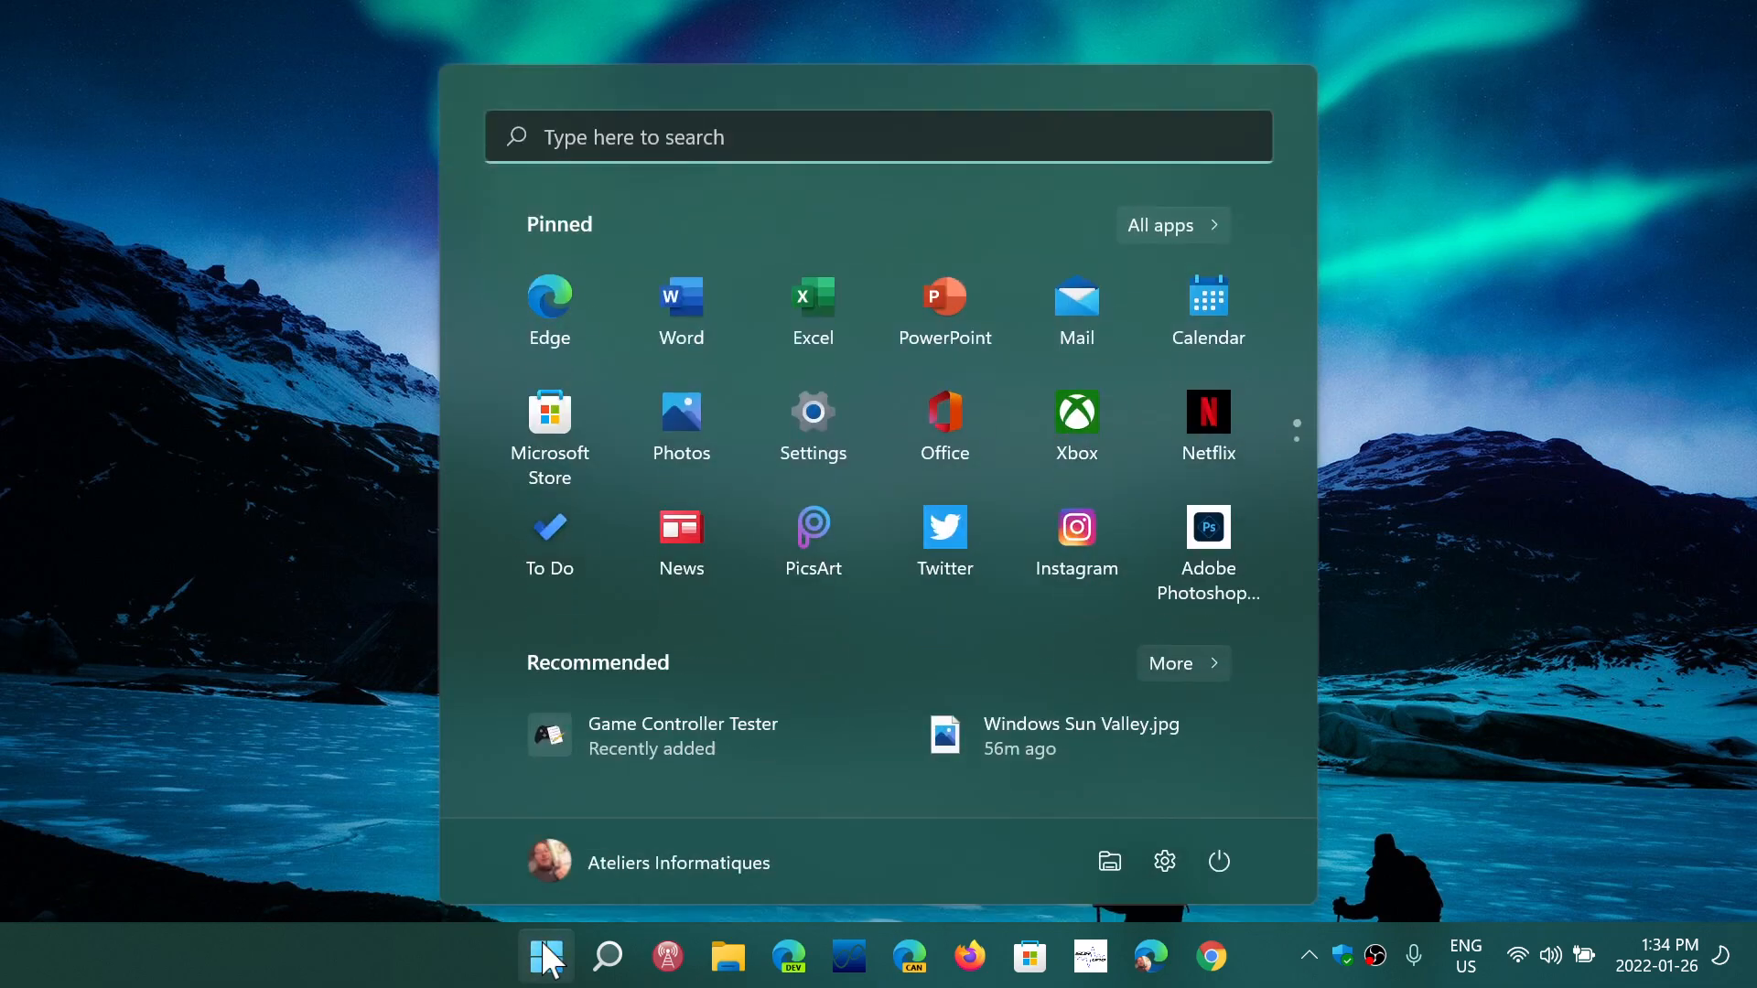
{"action": "mouse_move", "coordinate": [1668, 977]}
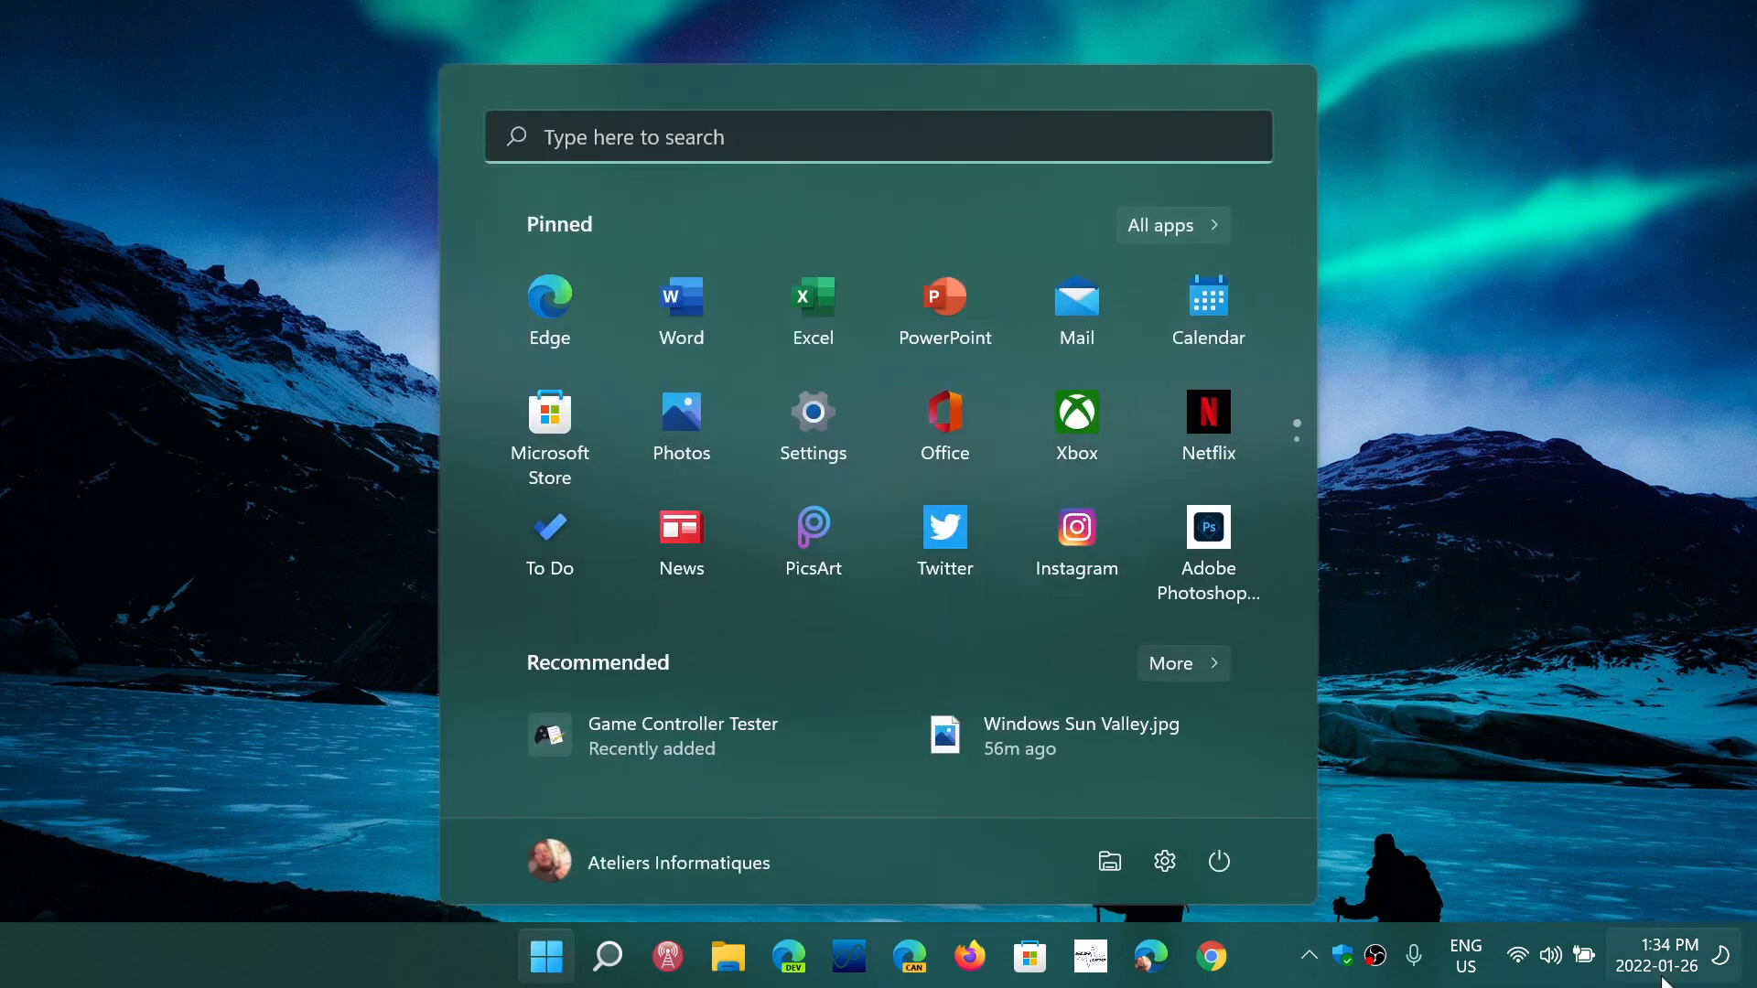
Briefly view the January 2022 calendar, then close it and the Start menu
{"action": "left_click", "coordinate": [1668, 954]}
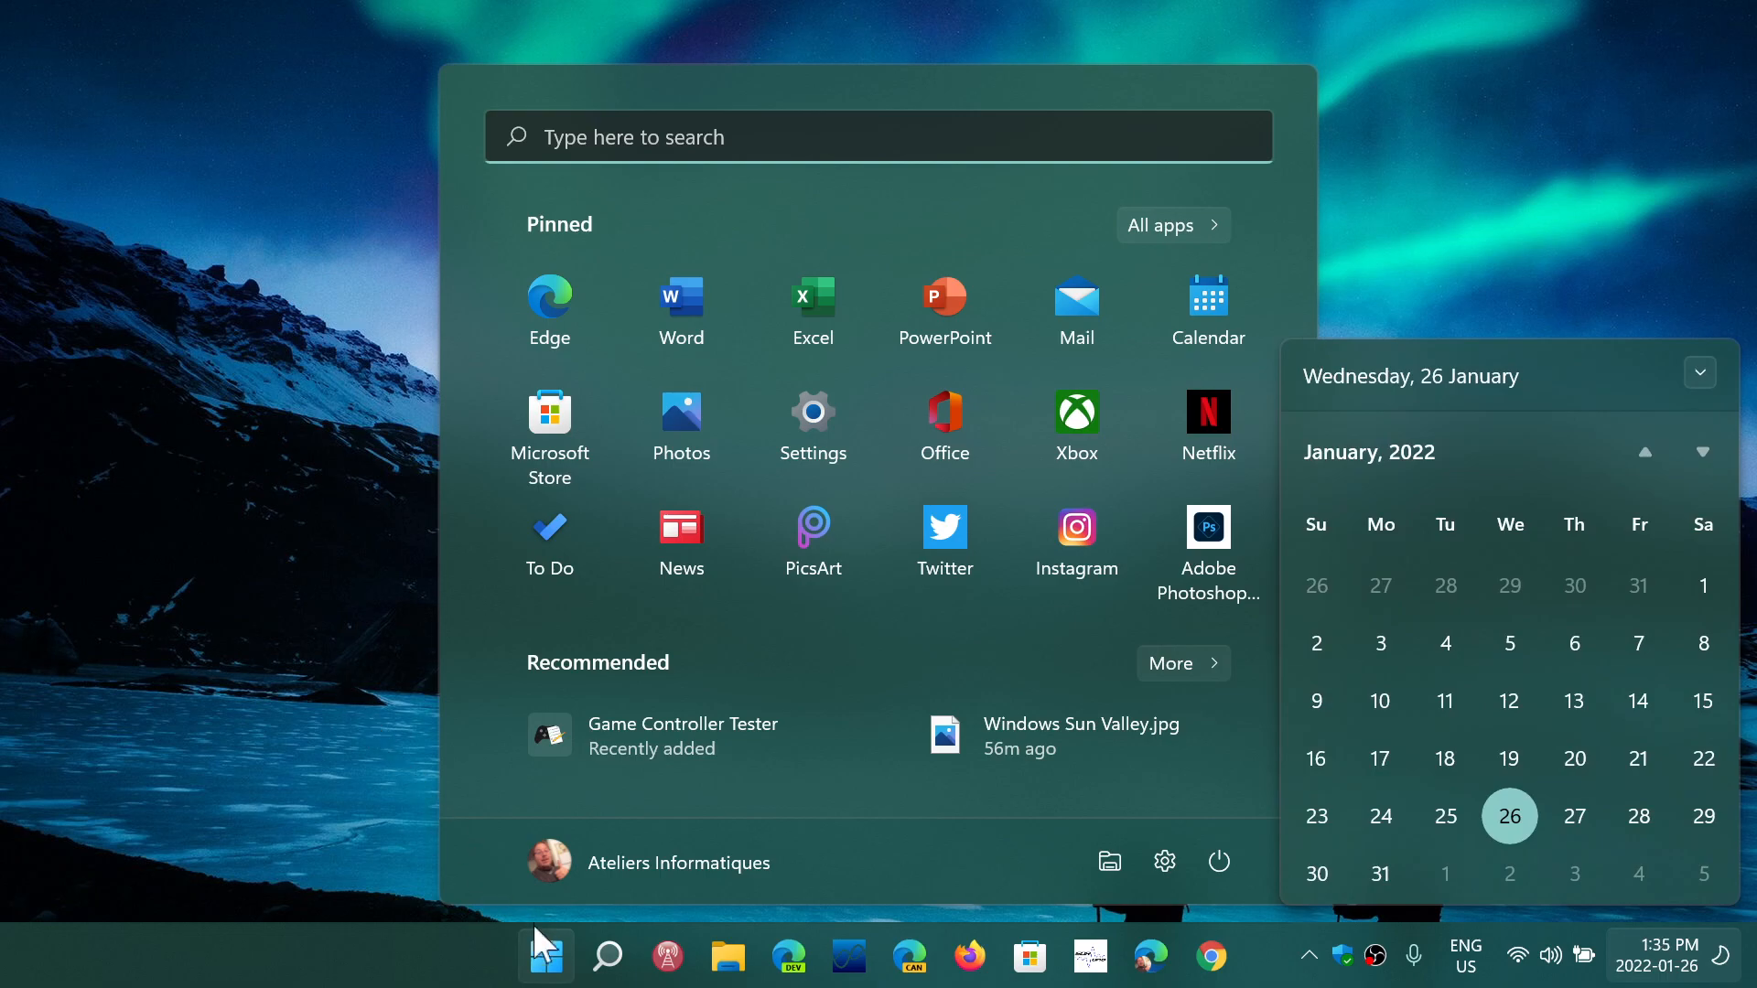
{"action": "left_click", "coordinate": [546, 954]}
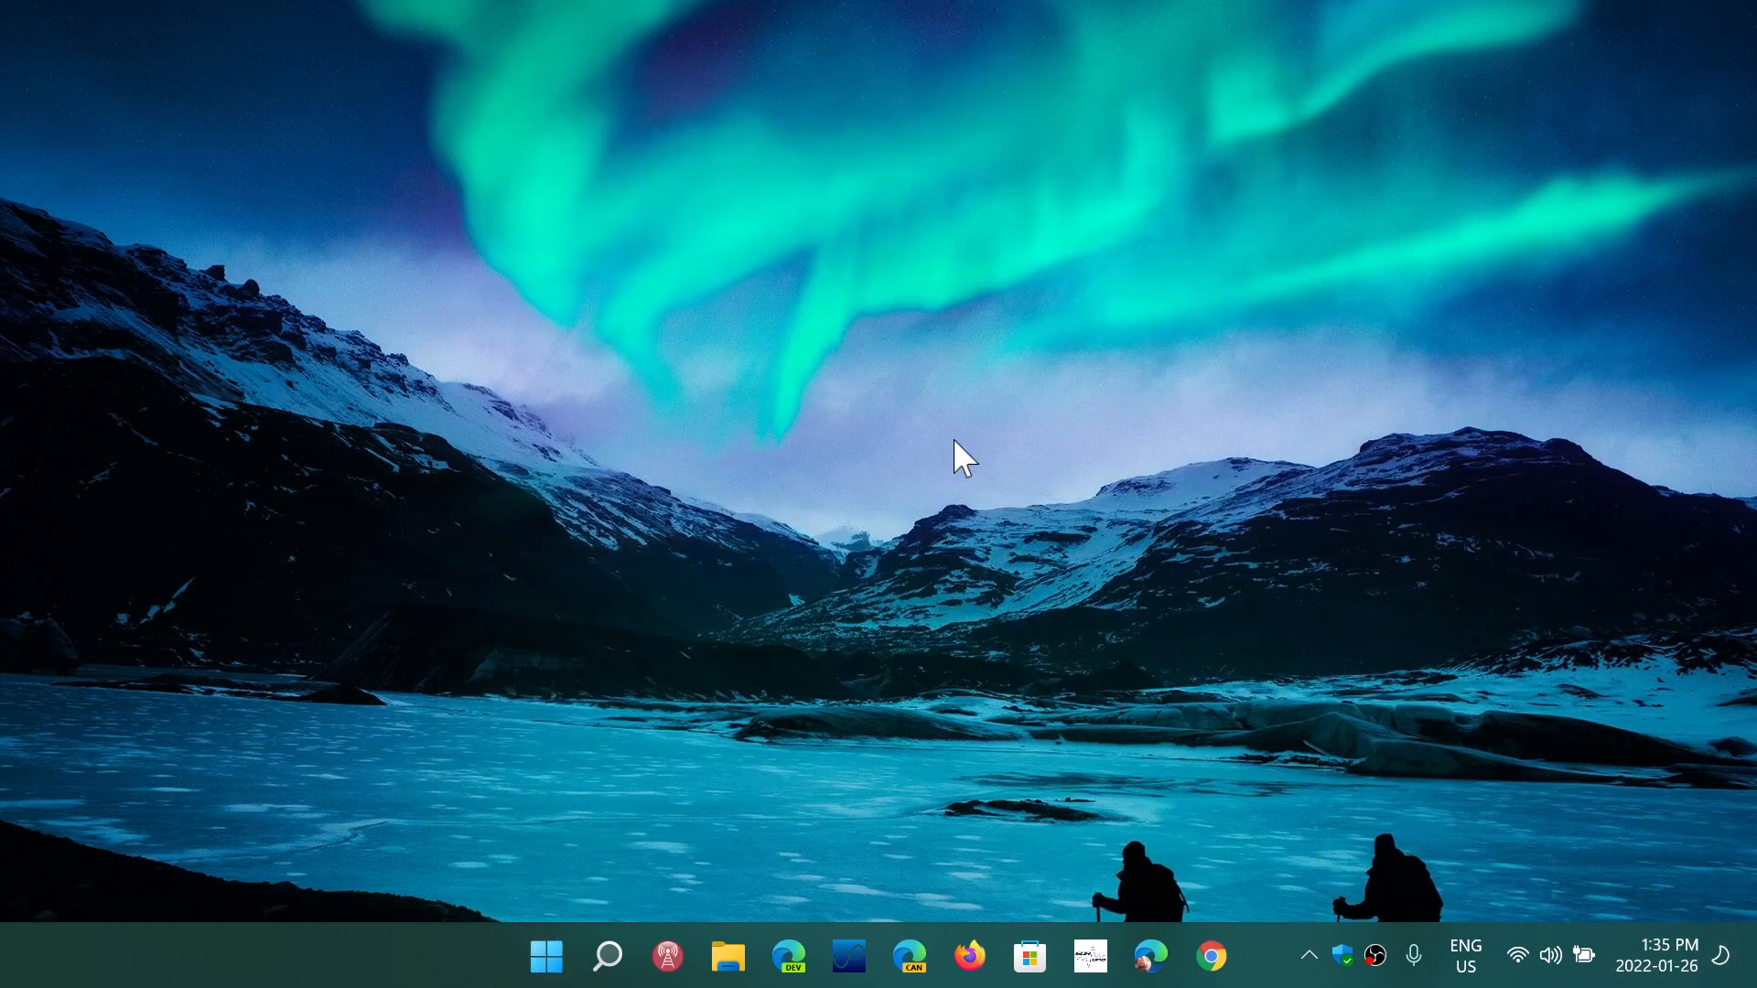